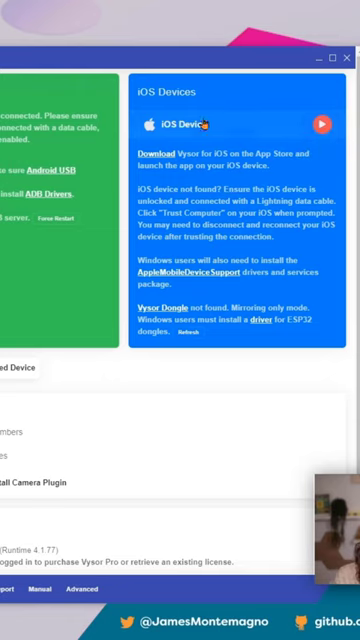
{"action": "mouse_move", "coordinate": [322, 124]}
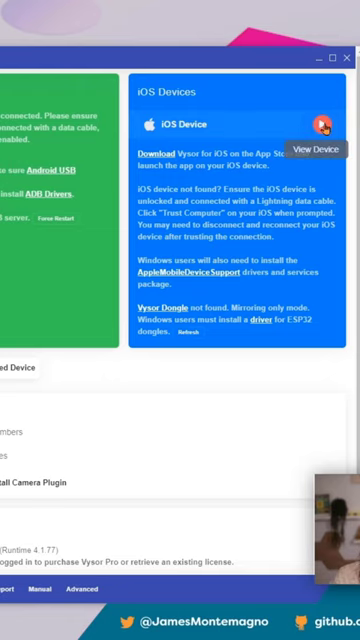
Open a mirroring view of the connected iOS Device from the iOS Devices panel.
{"action": "left_click", "coordinate": [321, 124]}
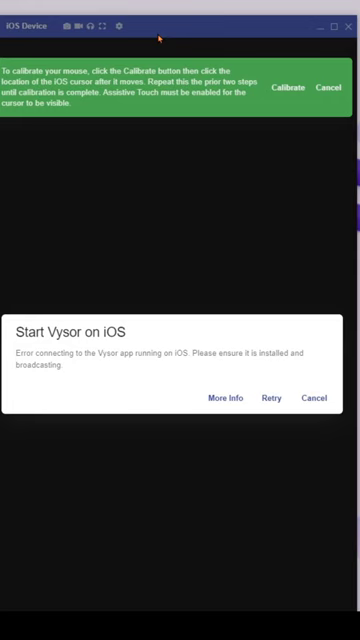
{"action": "mouse_move", "coordinate": [166, 46]}
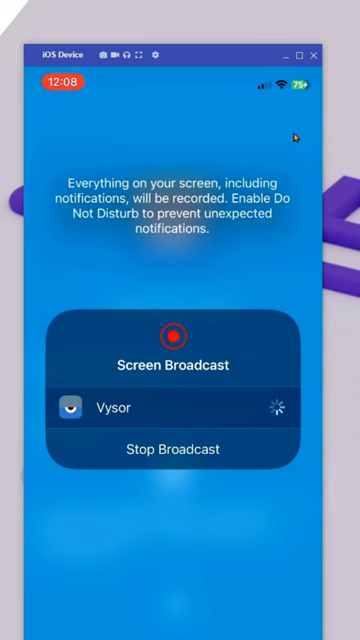
Dismiss the Screen Broadcast panel and scroll the App Library to the Other and Photo & Video folders.
{"action": "left_click", "coordinate": [175, 449]}
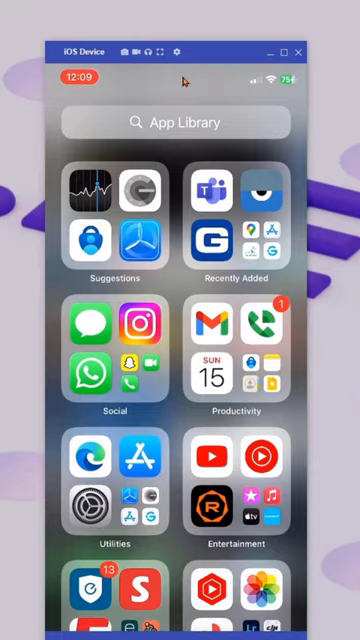
{"action": "scroll", "scroll_direction": "down", "scroll_amount": 3}
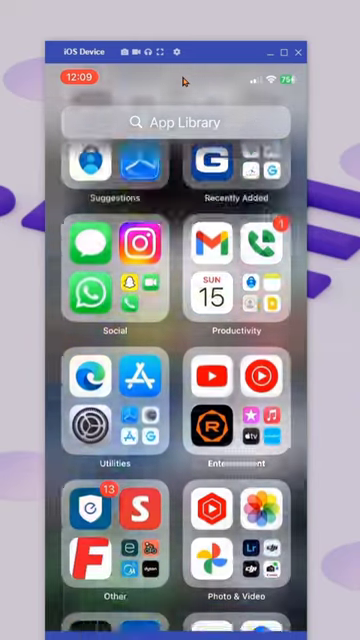